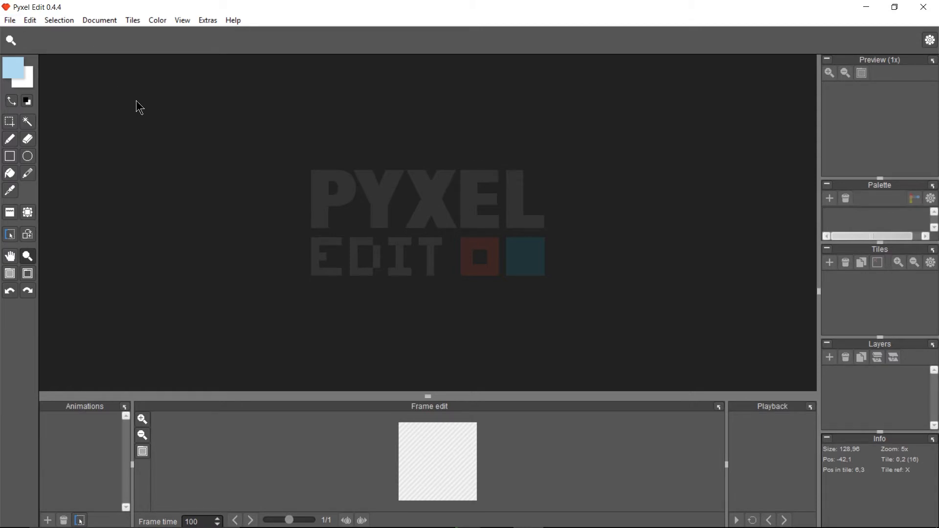
{"action": "mouse_move", "coordinate": [115, 117]}
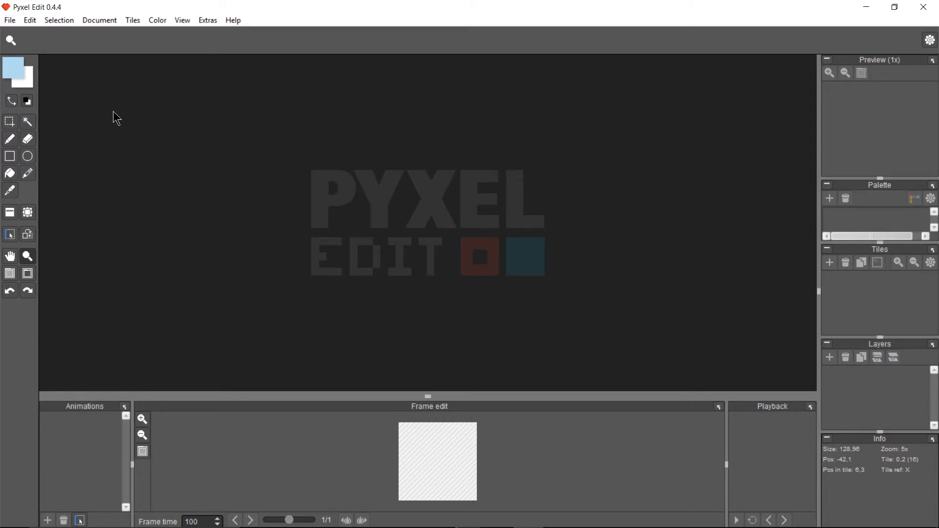
Step: Start a new document of 5 tiles wide by 1 high with 32x32 tile size
{"action": "left_click", "coordinate": [10, 20]}
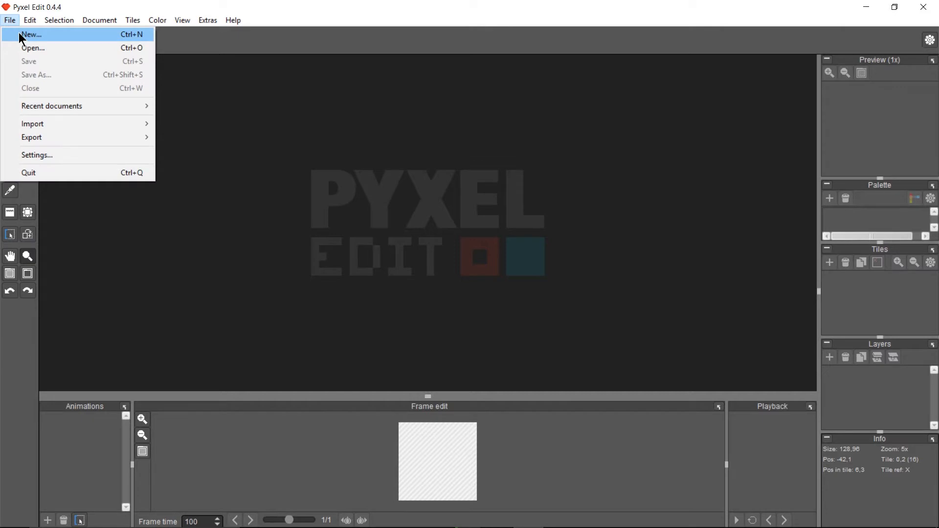
{"action": "left_click", "coordinate": [31, 34]}
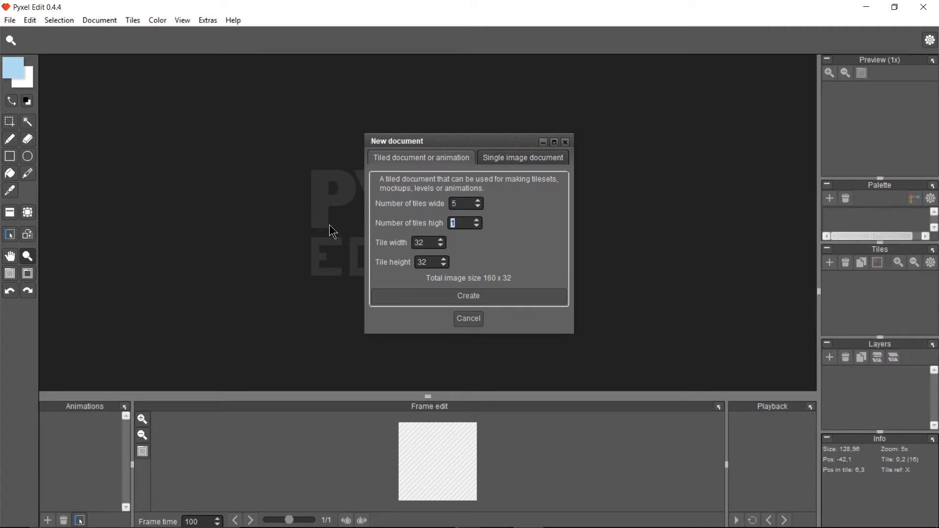
{"action": "left_click", "coordinate": [425, 243]}
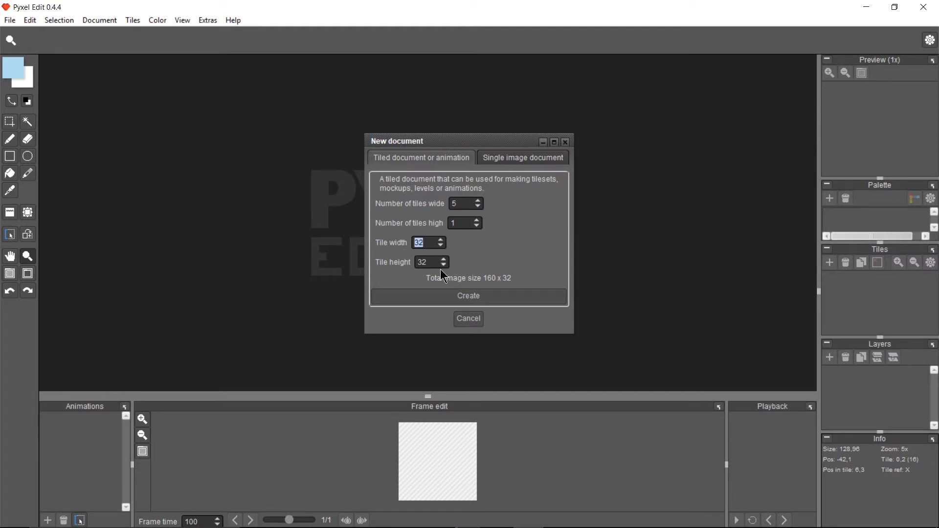
{"action": "left_click", "coordinate": [426, 262]}
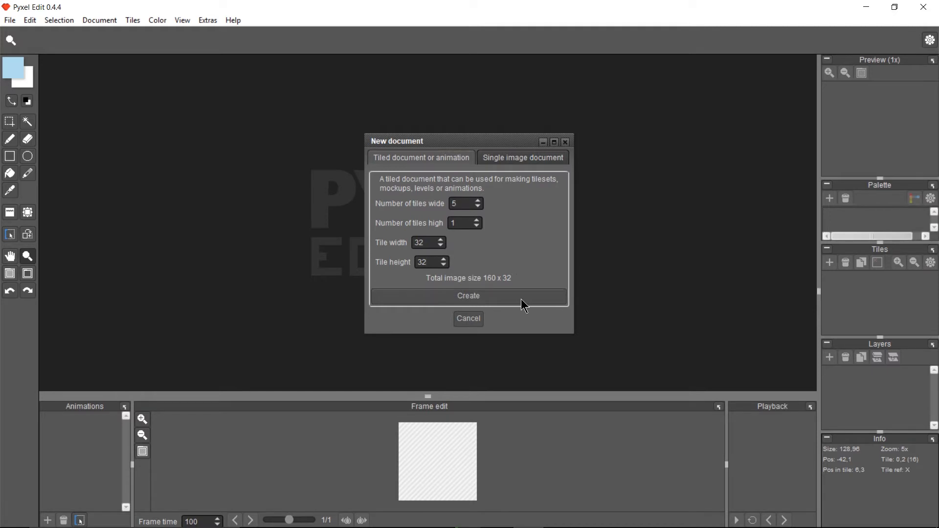
{"action": "mouse_move", "coordinate": [501, 303]}
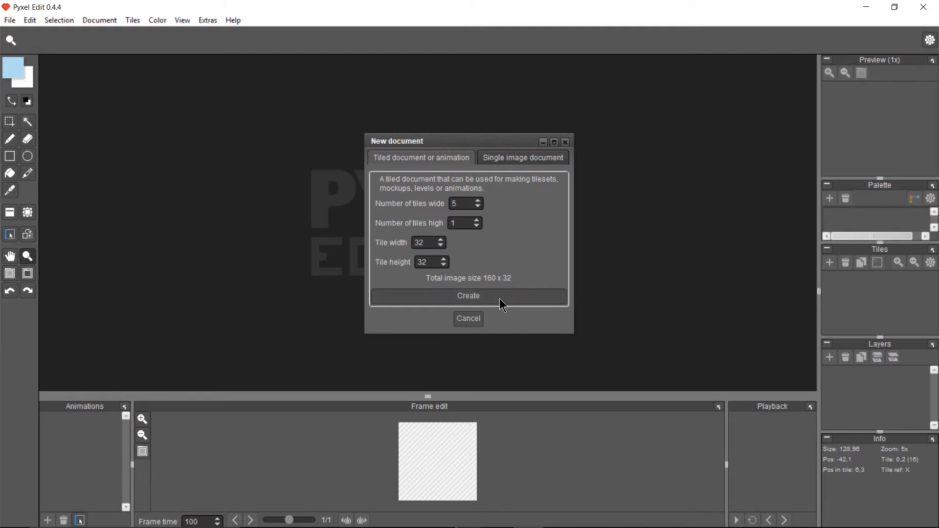
Step: Create the 160x32 five-tile document and activate the Ellipse tool
{"action": "left_click", "coordinate": [469, 296]}
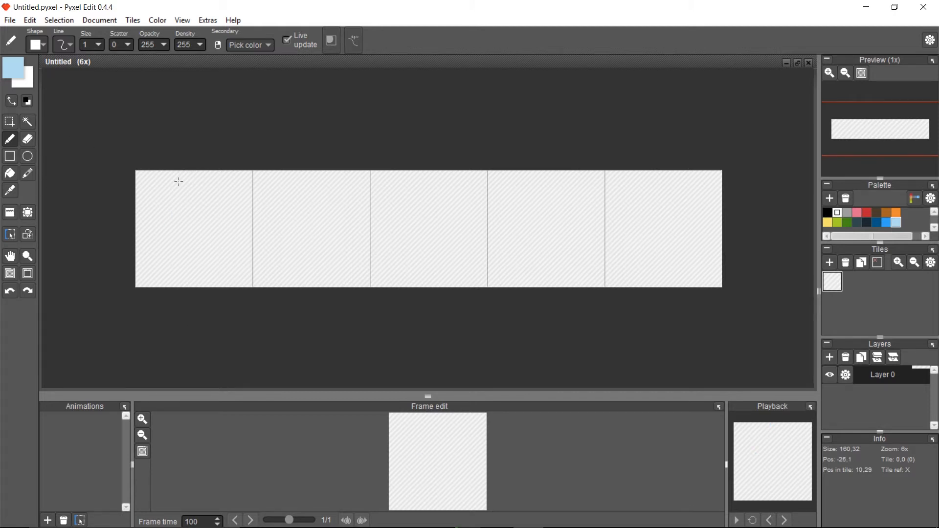
{"action": "mouse_move", "coordinate": [27, 156]}
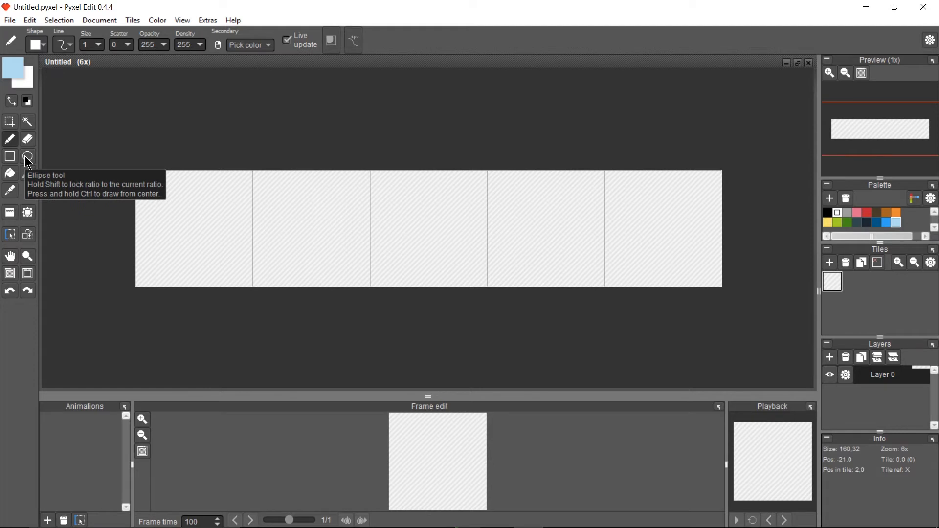
{"action": "left_click", "coordinate": [28, 156]}
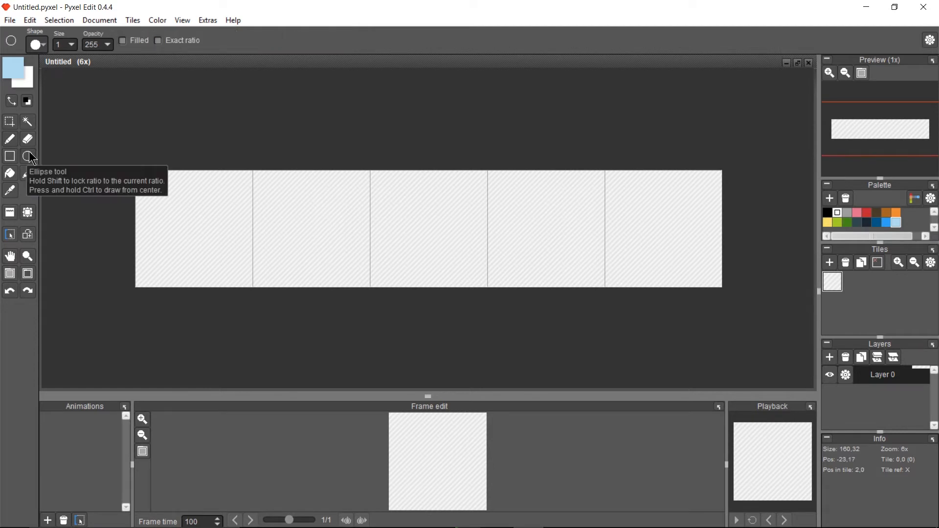
{"action": "mouse_move", "coordinate": [38, 160]}
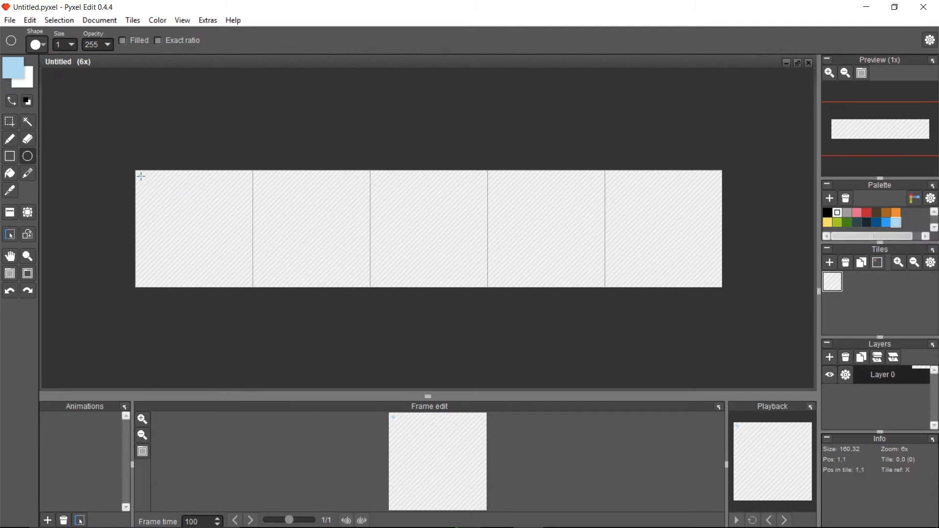
Step: Draw a dark blue ball with light blue rim and a red marker in tile one
{"action": "left_click_drag", "start_coordinate": [140, 175], "coordinate": [262, 270]}
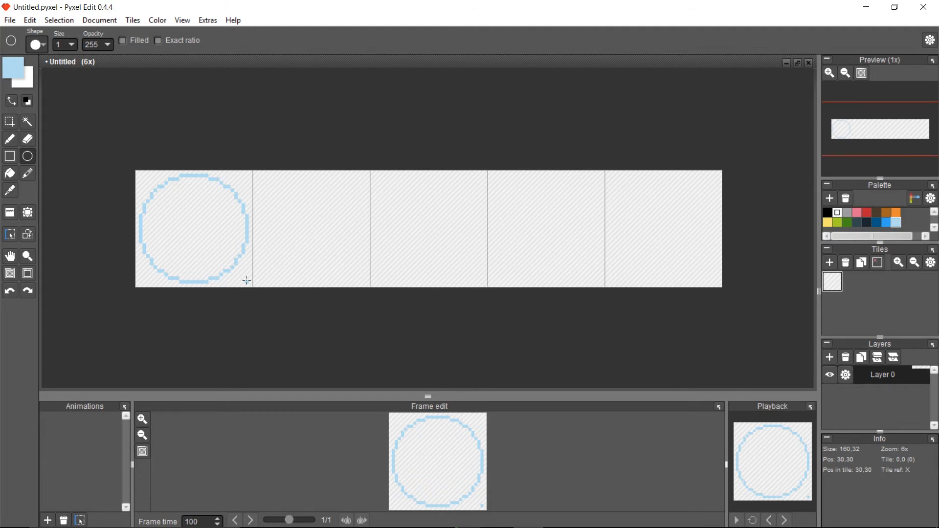
{"action": "left_click", "coordinate": [10, 234]}
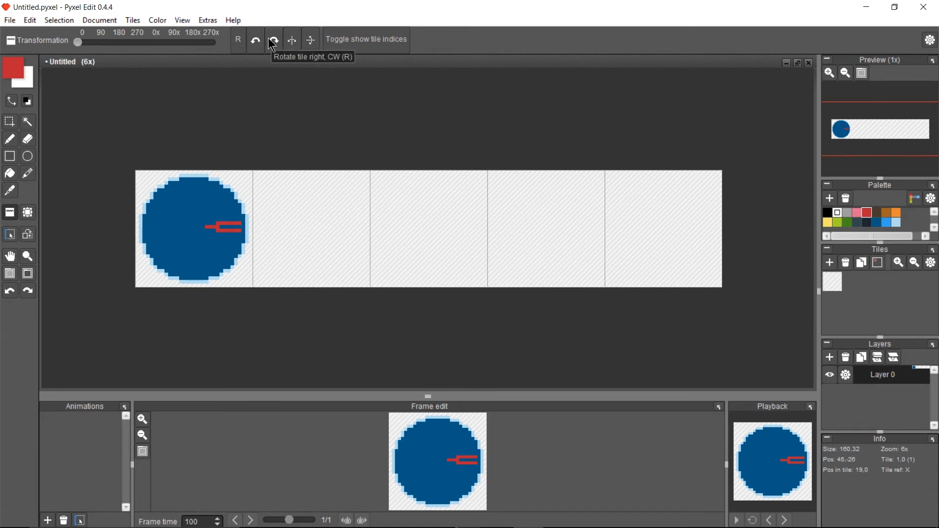
Step: Stamp rotated copies of the ball into tiles 2-5 so the red marker points different ways
{"action": "left_click", "coordinate": [273, 40]}
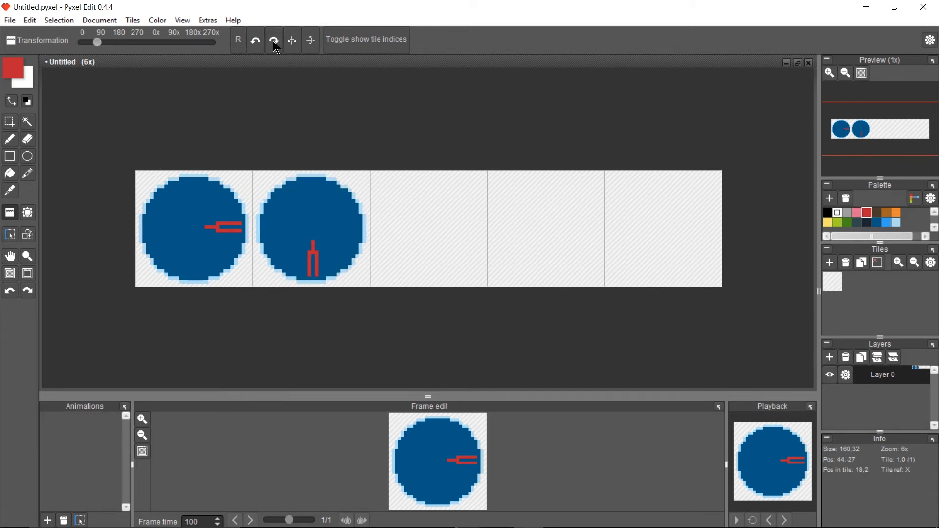
{"action": "left_click", "coordinate": [428, 228]}
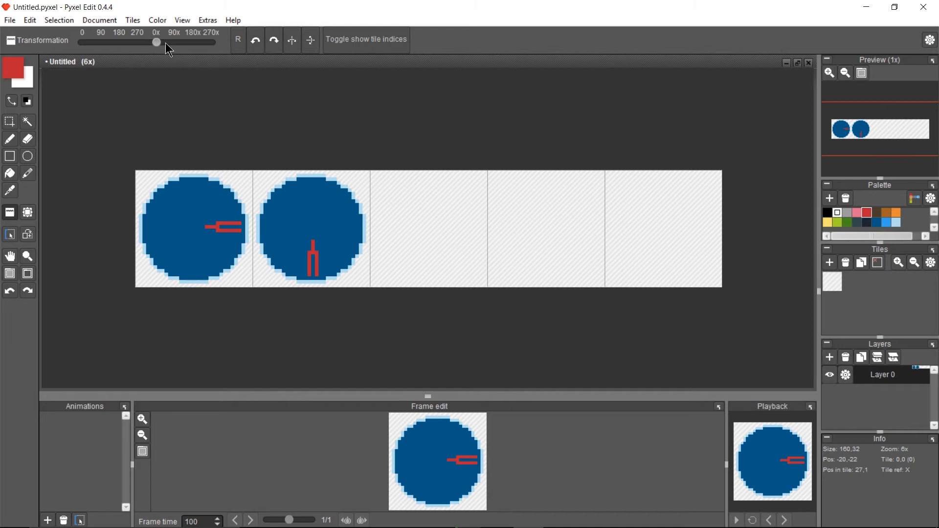
{"action": "mouse_move", "coordinate": [292, 40]}
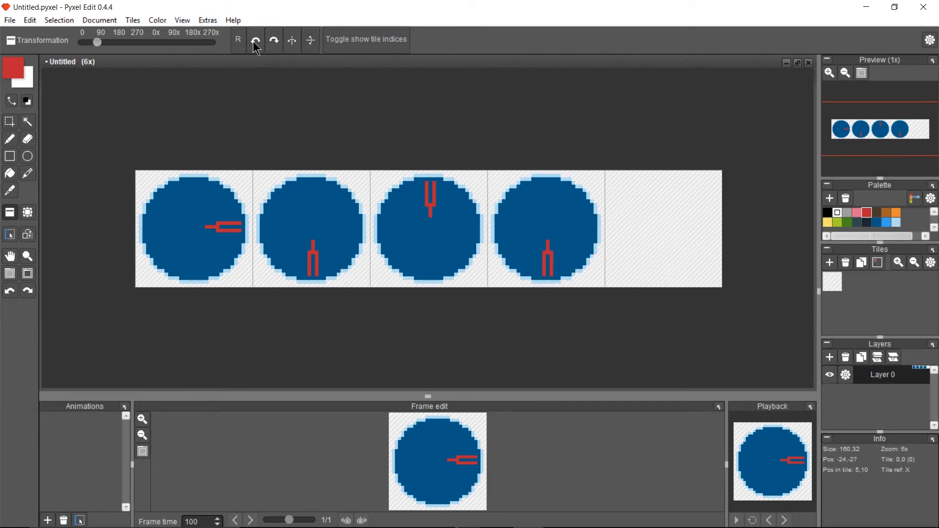
{"action": "left_click", "coordinate": [662, 229]}
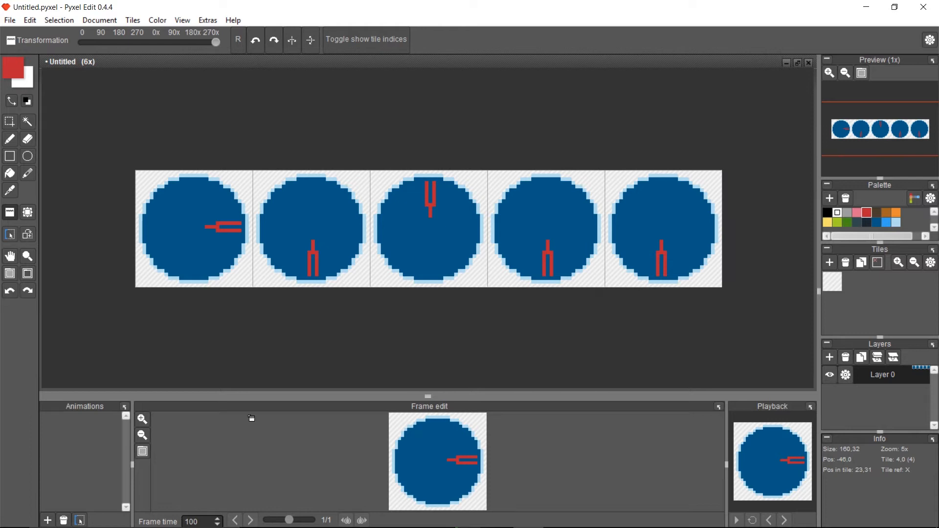
{"action": "mouse_move", "coordinate": [683, 247]}
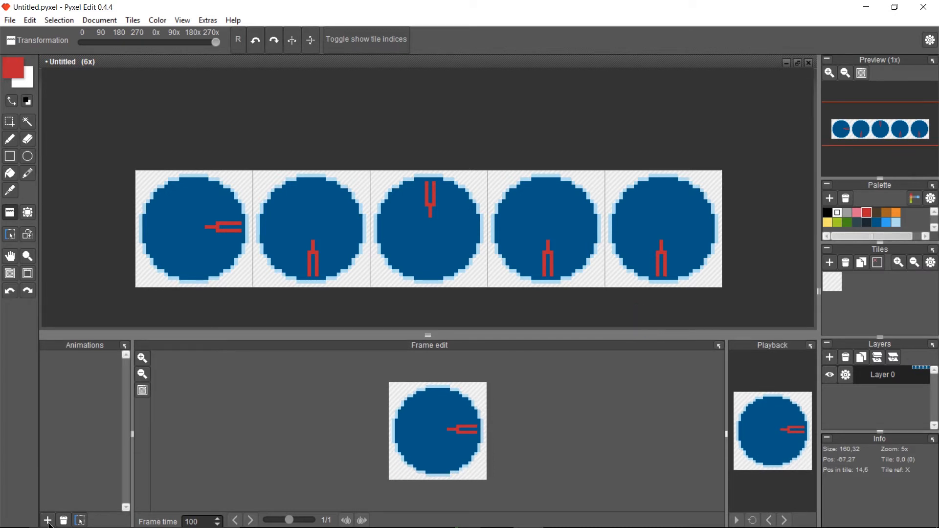
Step: Create a new animation and name it 'Rotate Ball' with length 5
{"action": "left_click", "coordinate": [47, 520]}
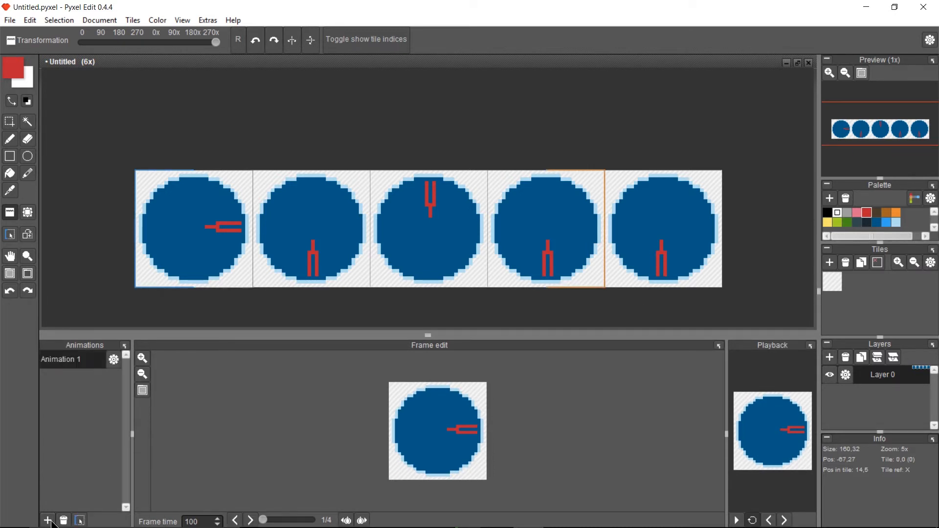
{"action": "left_click", "coordinate": [113, 360]}
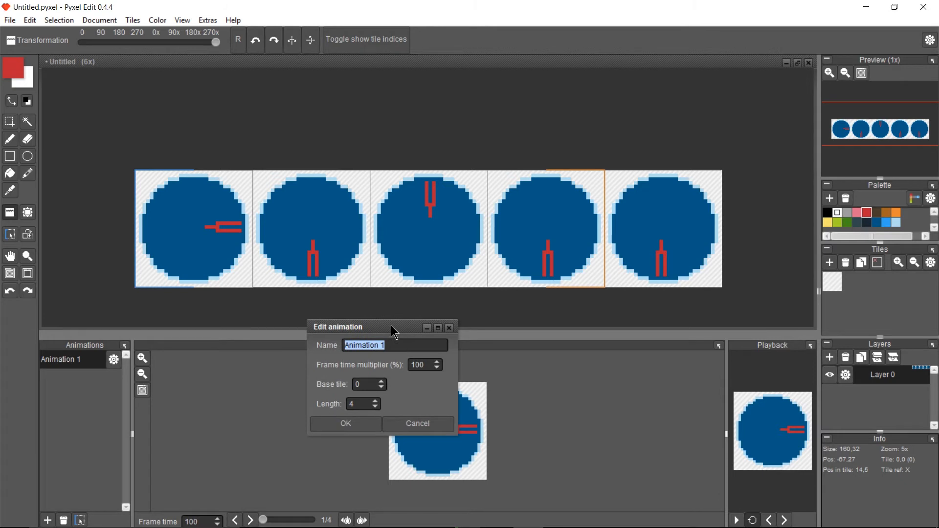
{"action": "type", "text": "Rotate Ball"}
{"action": "left_click", "coordinate": [363, 403]}
{"action": "type", "text": "5"}
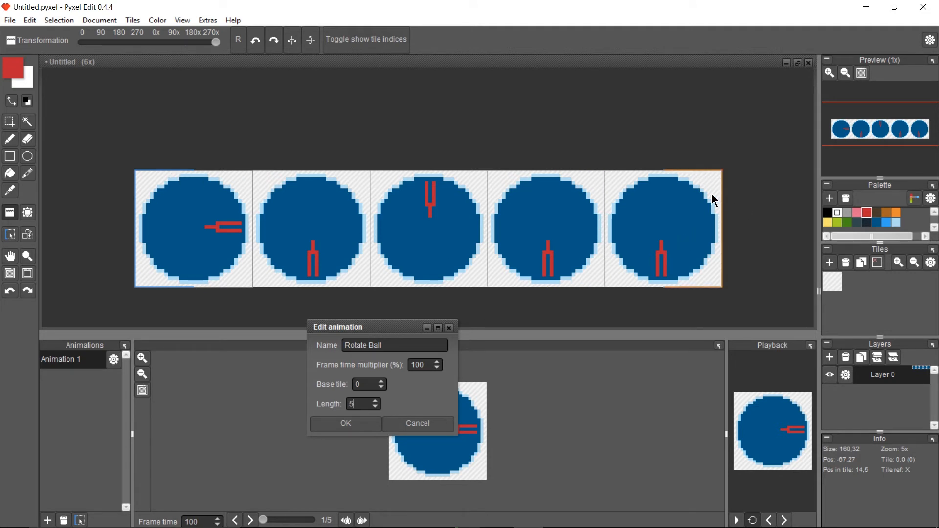
{"action": "mouse_move", "coordinate": [170, 294]}
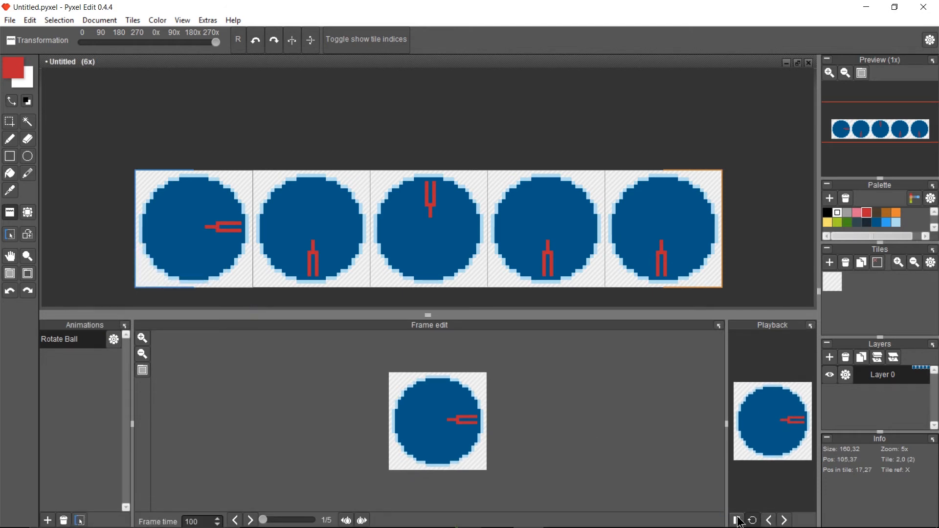
Step: Play back the Rotate Ball animation in the Playback panel
{"action": "left_click", "coordinate": [736, 520]}
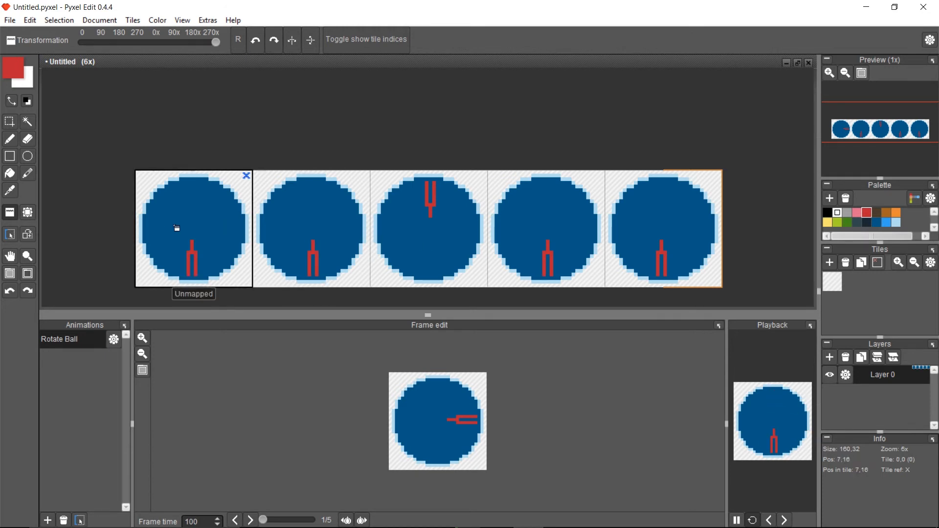
{"action": "mouse_move", "coordinate": [203, 241]}
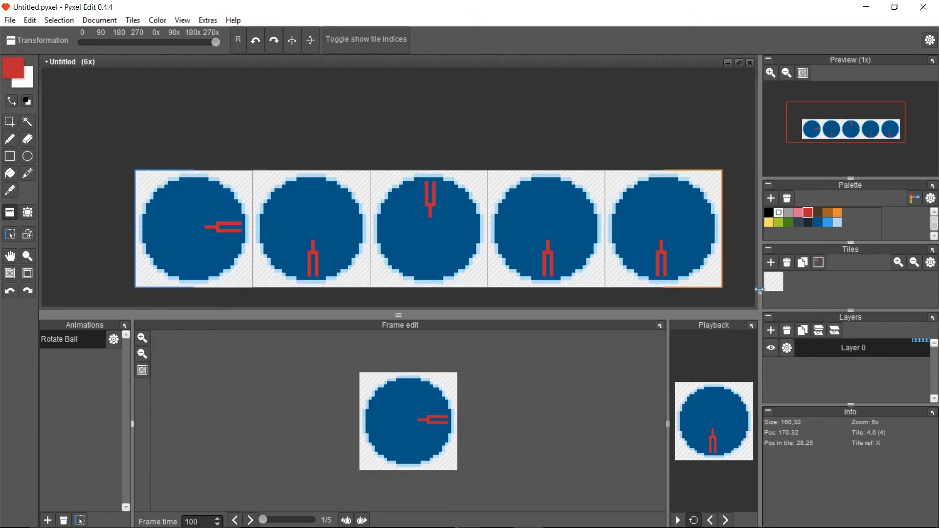
Step: Add Layer 1 and draw two black square eyes on the first tile's ball
{"action": "left_click", "coordinate": [771, 329]}
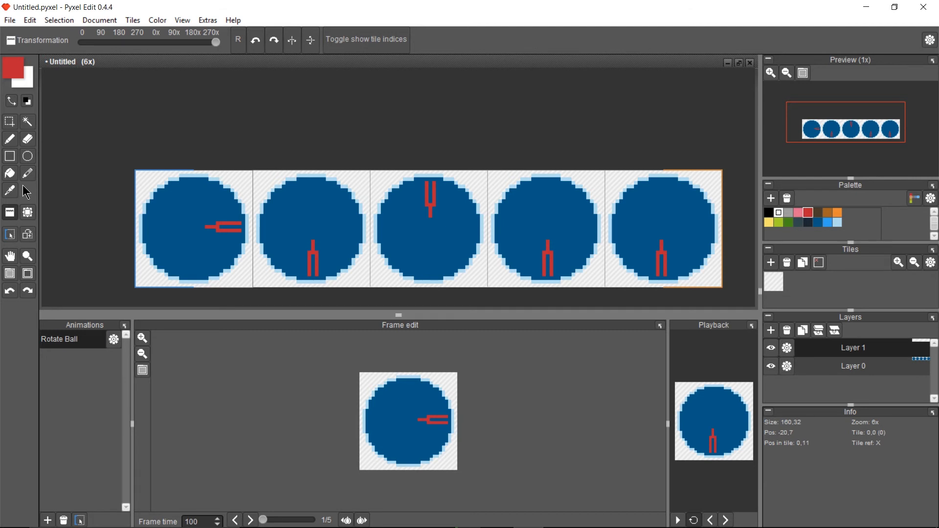
{"action": "left_click", "coordinate": [10, 139]}
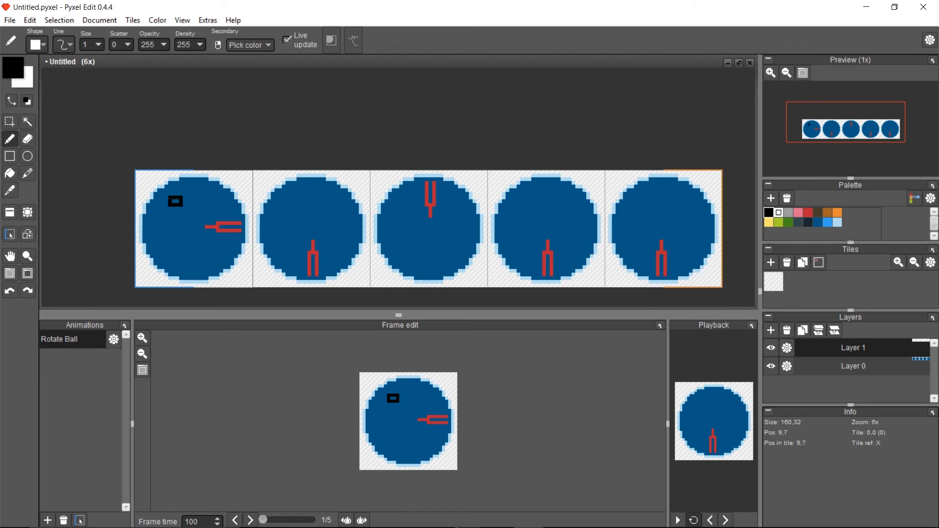
{"action": "left_click", "coordinate": [206, 201]}
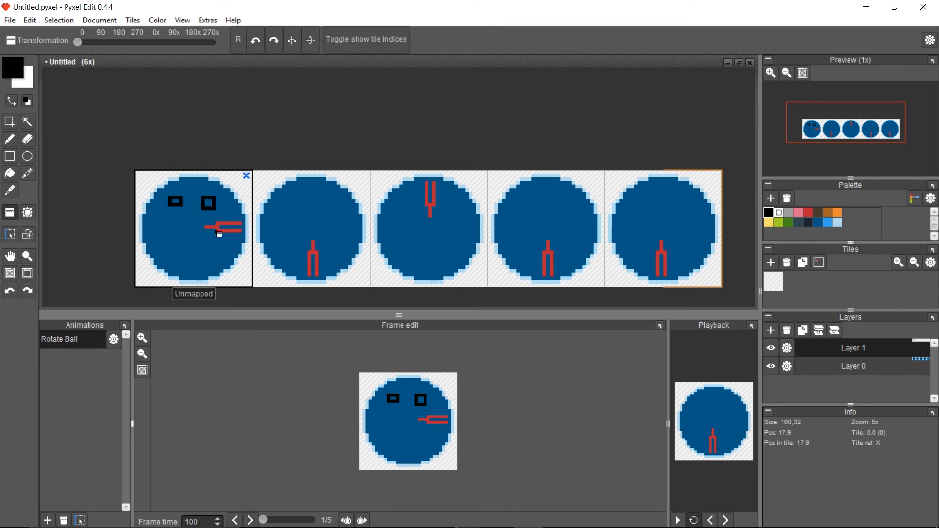
{"action": "mouse_move", "coordinate": [254, 40]}
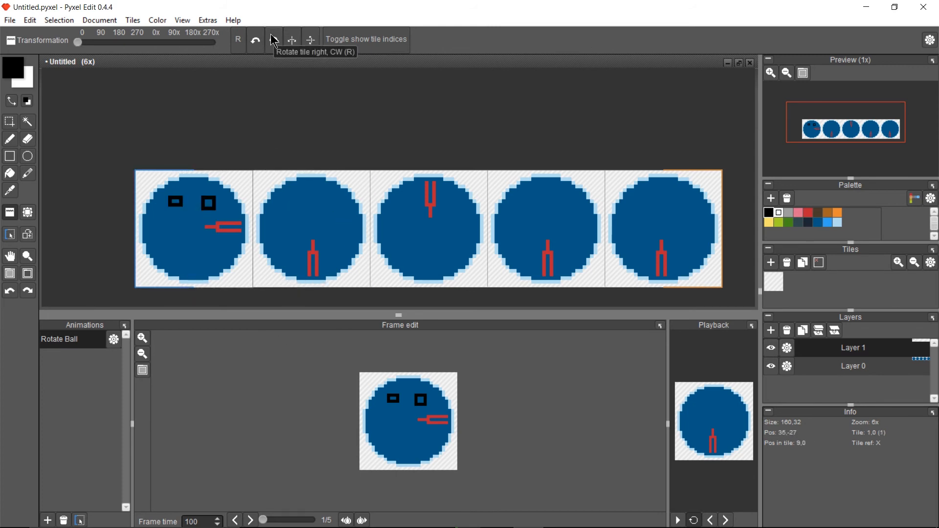